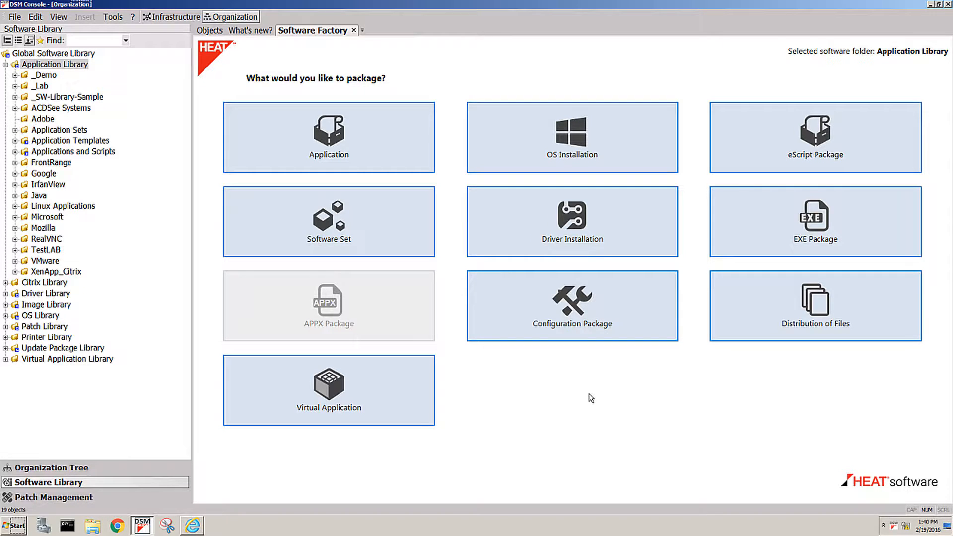
mouse_move(322, 138)
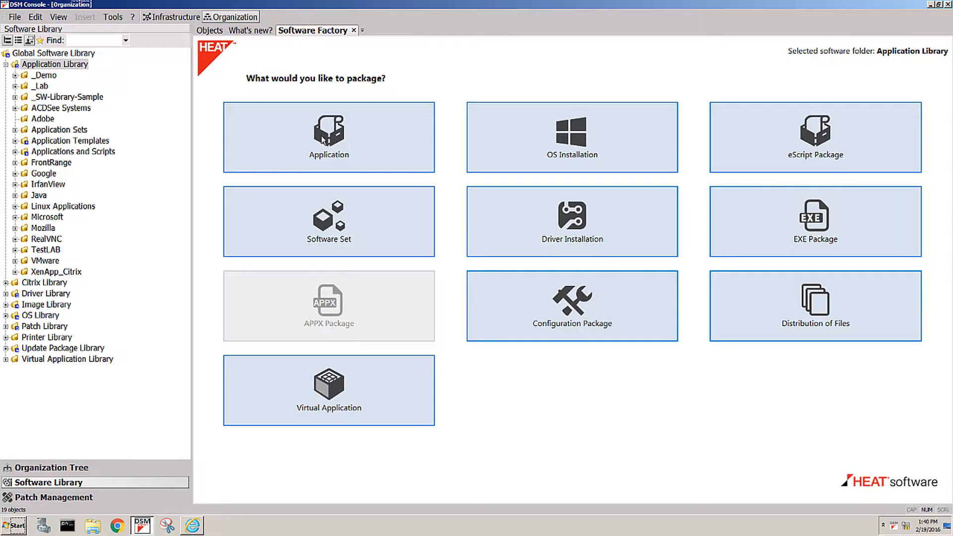
Step: Start a new Application package in Software Factory, keeping native MSI import selected
click(328, 136)
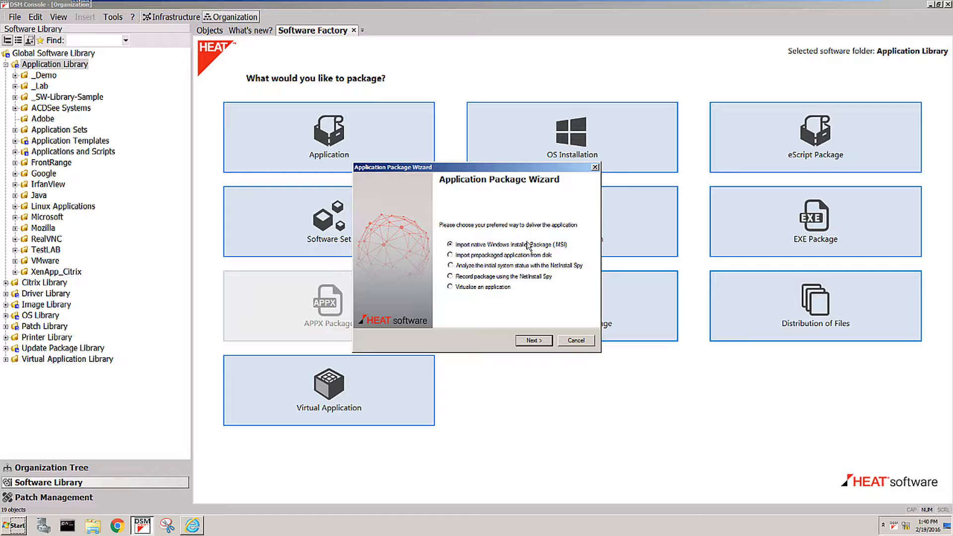
mouse_move(564, 251)
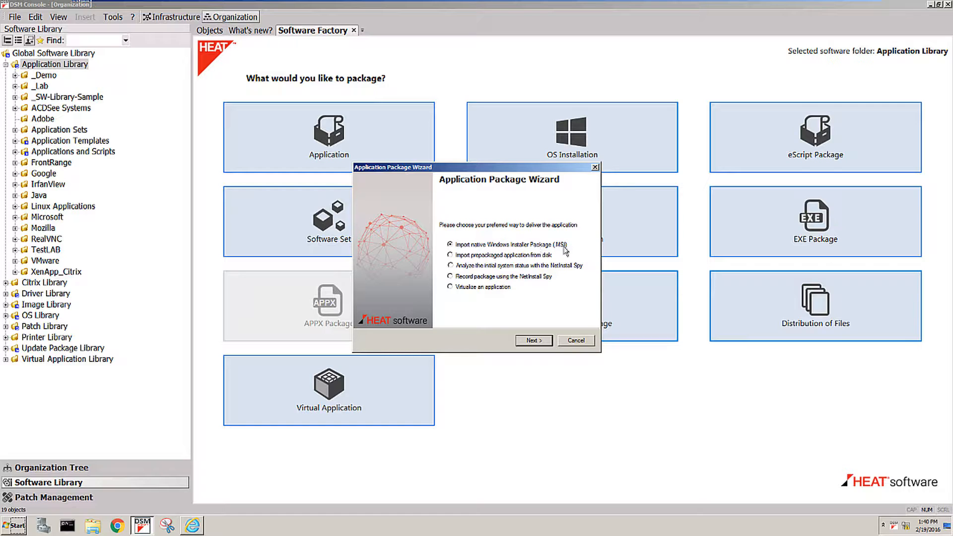
mouse_move(517, 271)
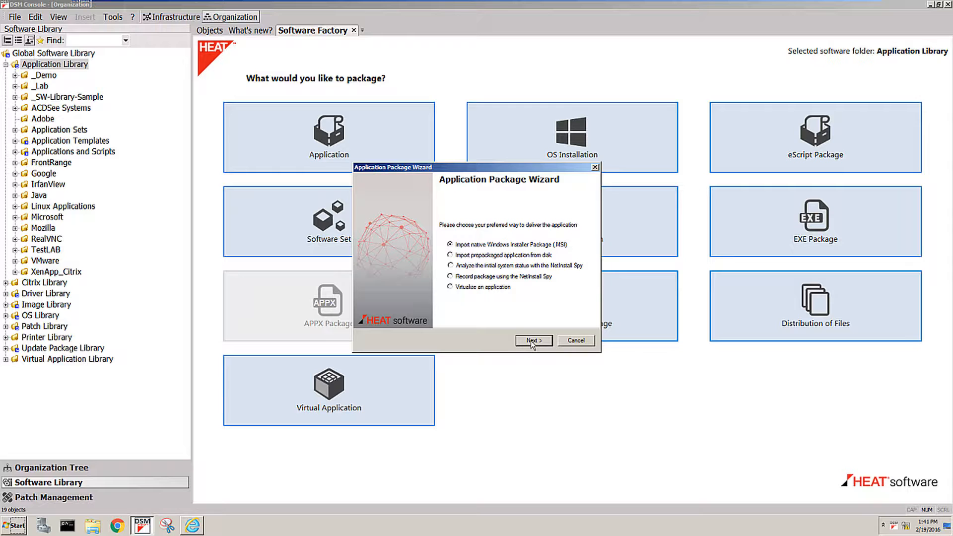
Step: Browse to C:\Apps\MSI\Orca\Orca.msi as the import file and advance to templates
click(532, 340)
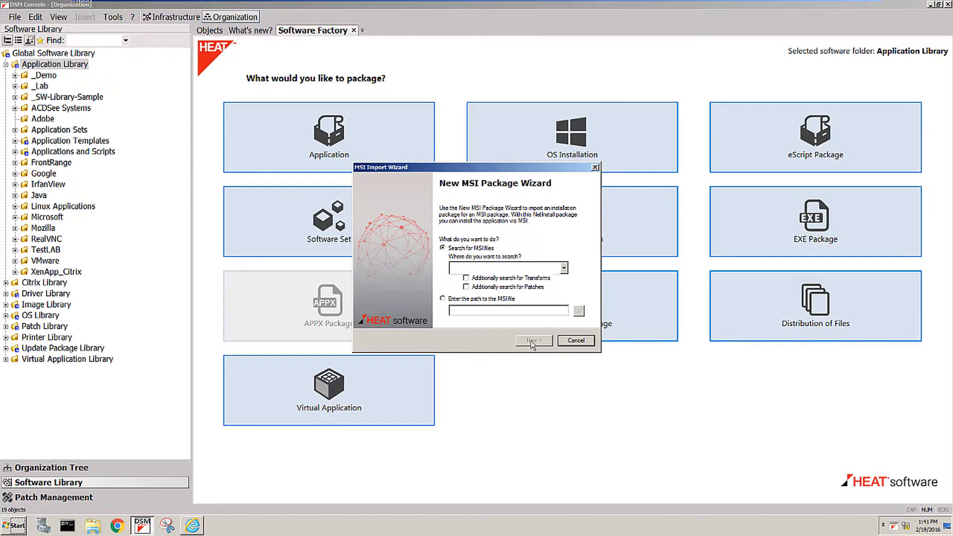
click(444, 298)
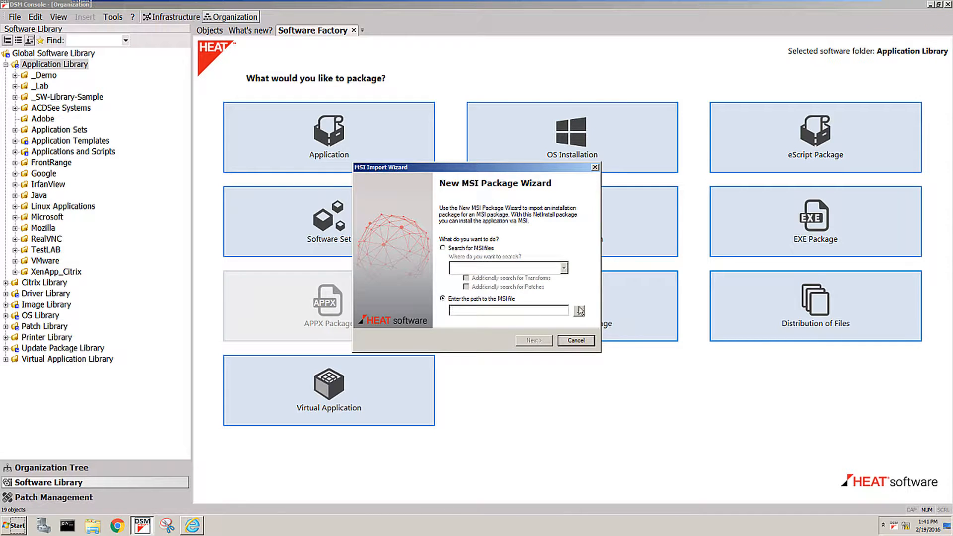
click(577, 311)
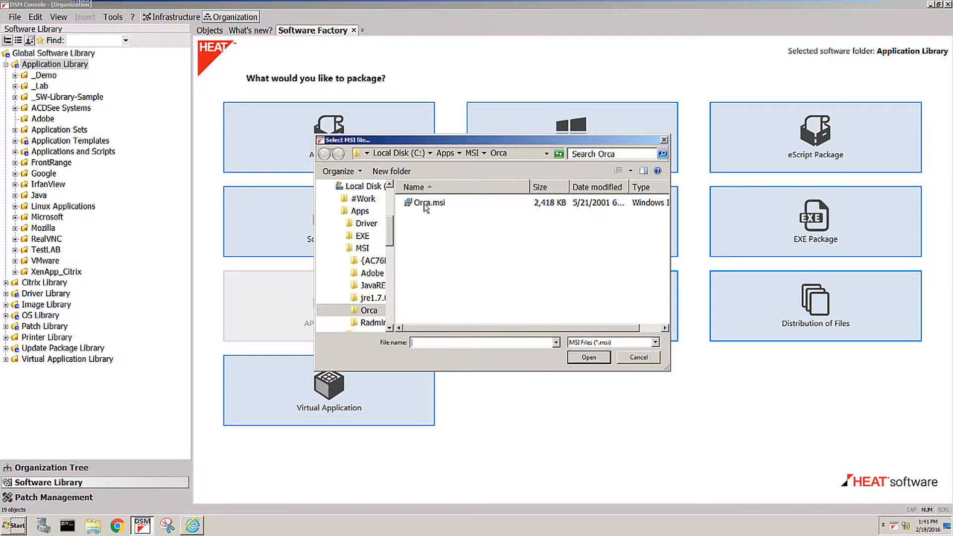
click(428, 202)
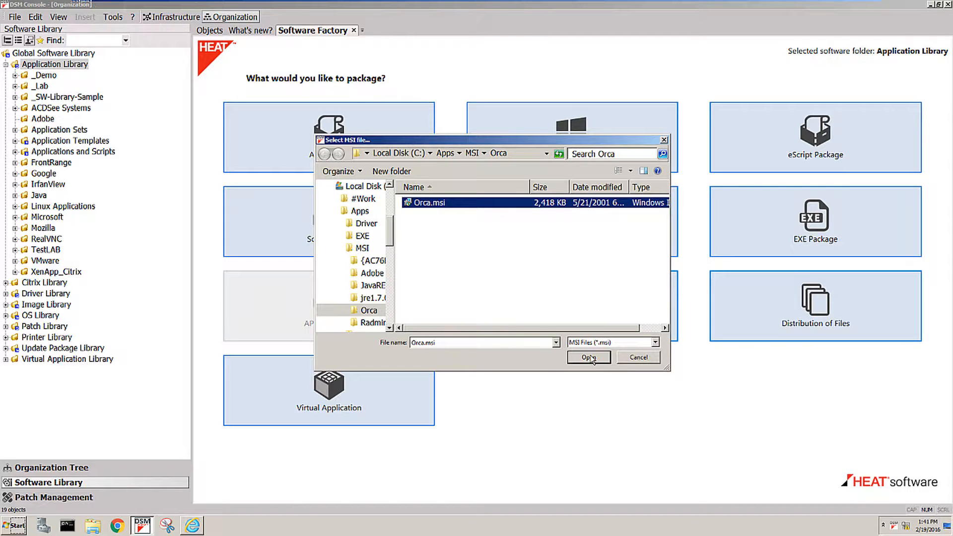
click(587, 358)
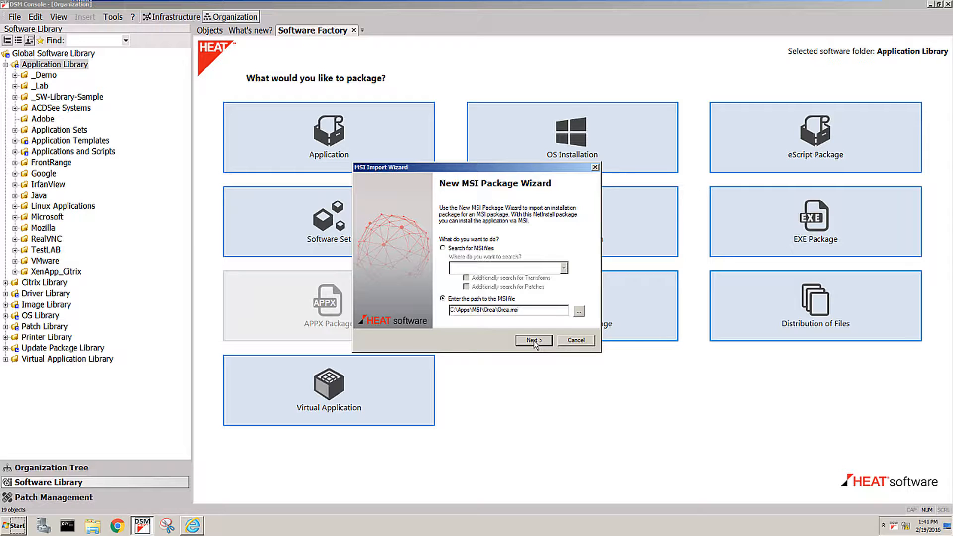
click(533, 340)
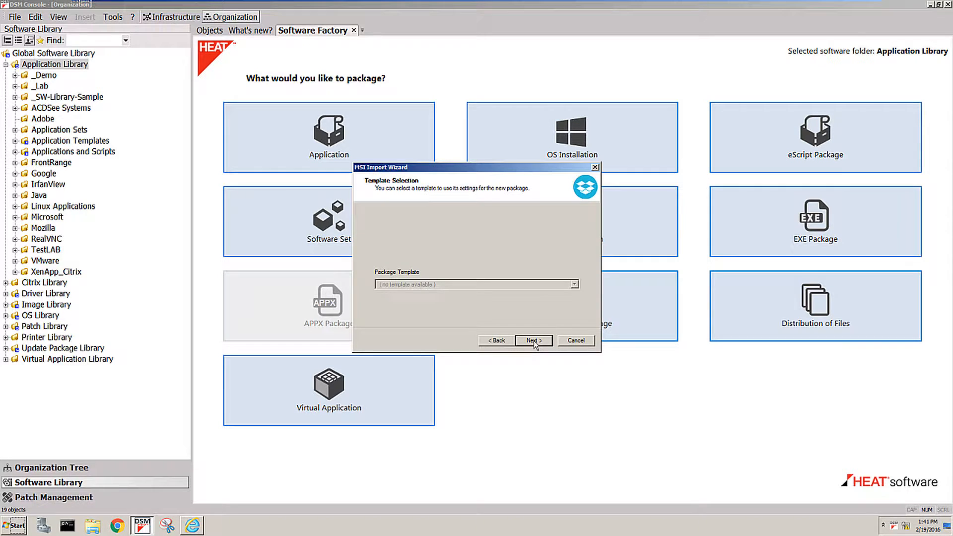
Step: Skip templates, copy Orca 1.10.1029.1 sources to the package directory, and start importing
click(531, 341)
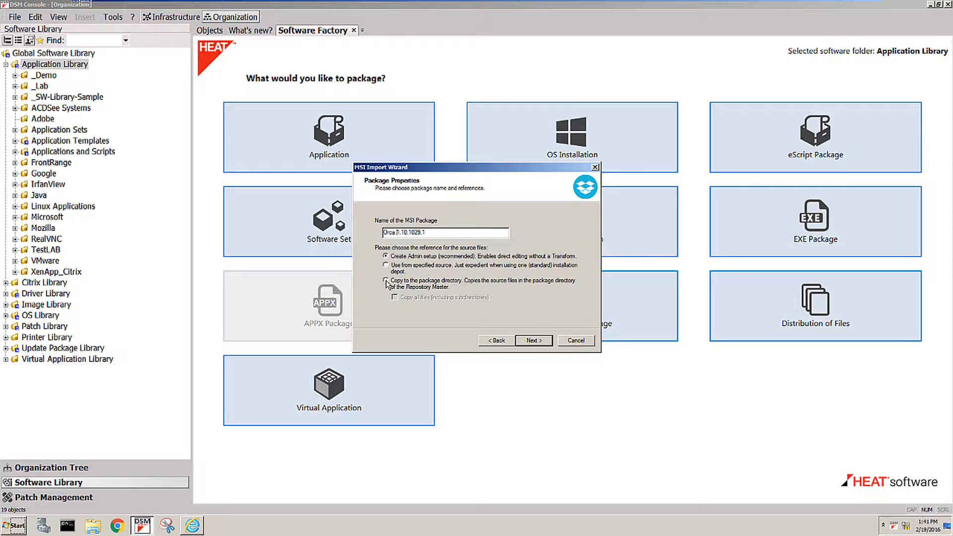
click(386, 280)
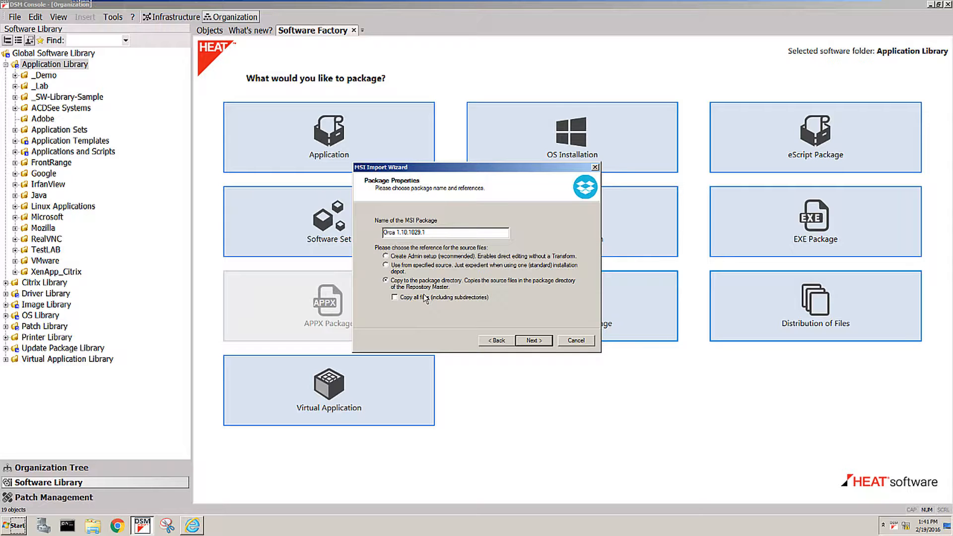
mouse_move(415, 304)
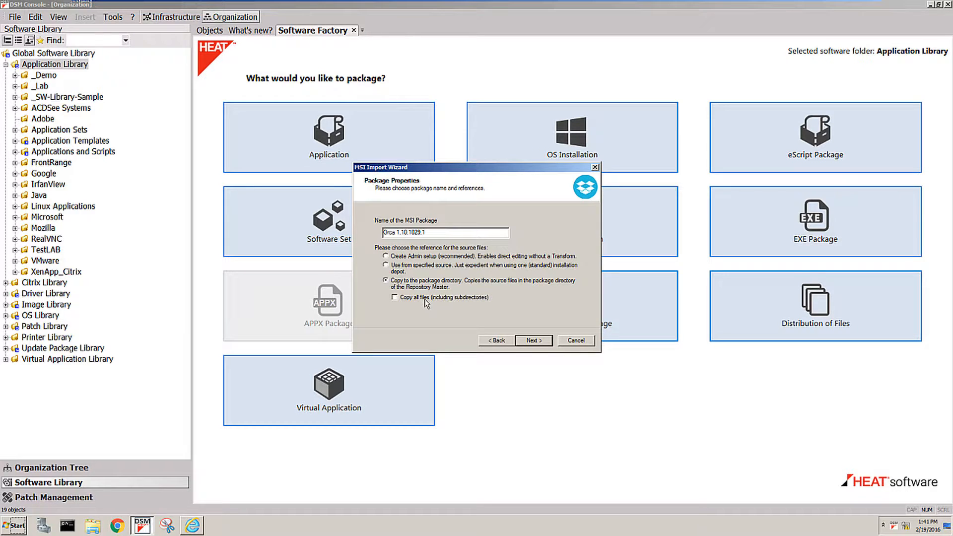
click(532, 340)
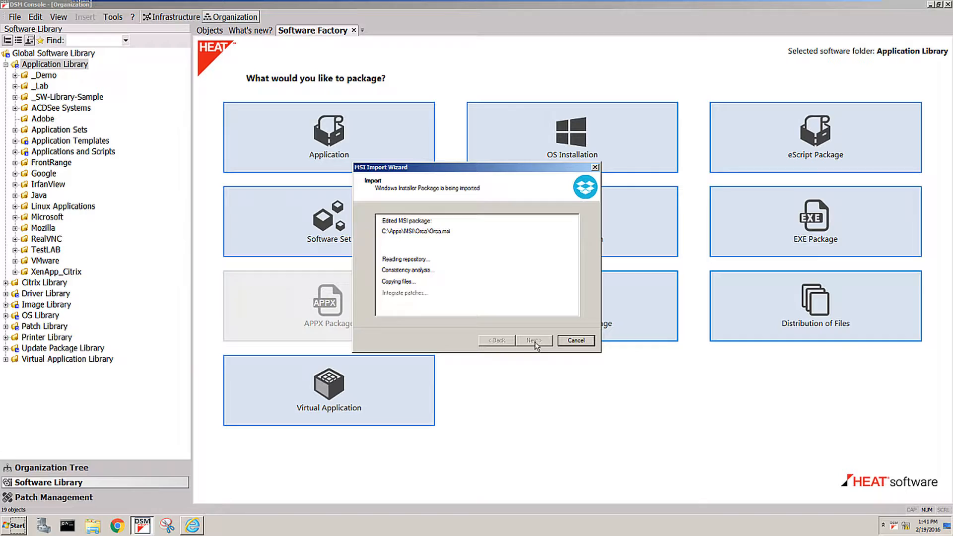
Step: After the import completes, opt to record default installation settings now and finish
click(534, 340)
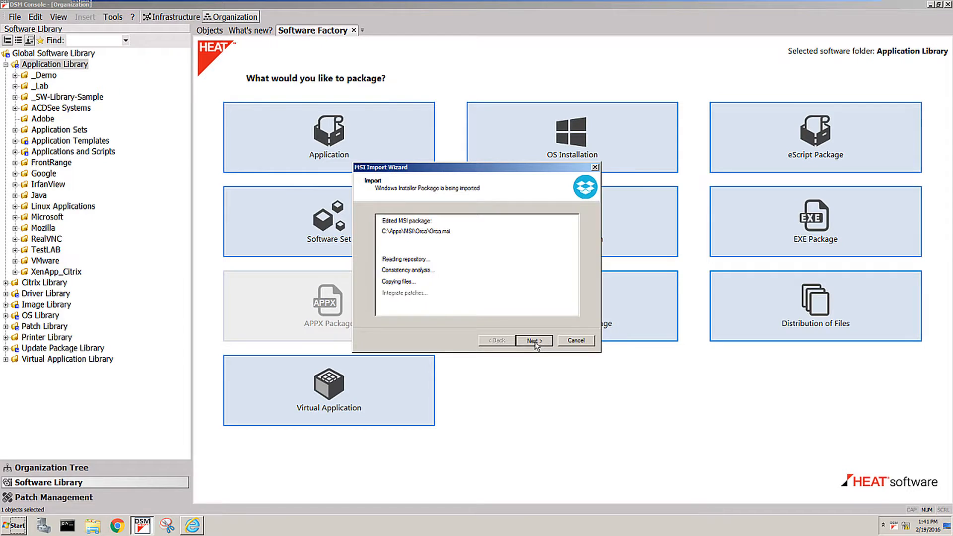
click(533, 341)
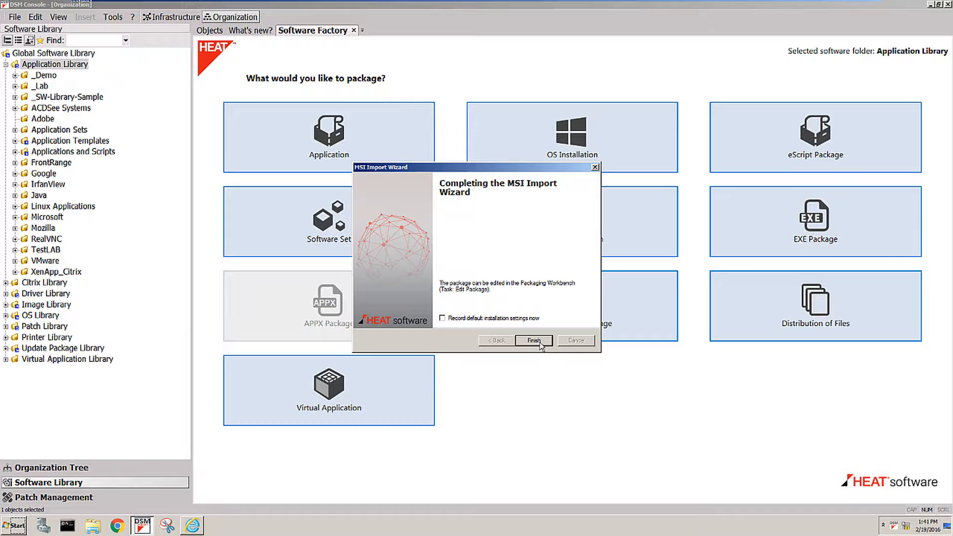
mouse_move(483, 327)
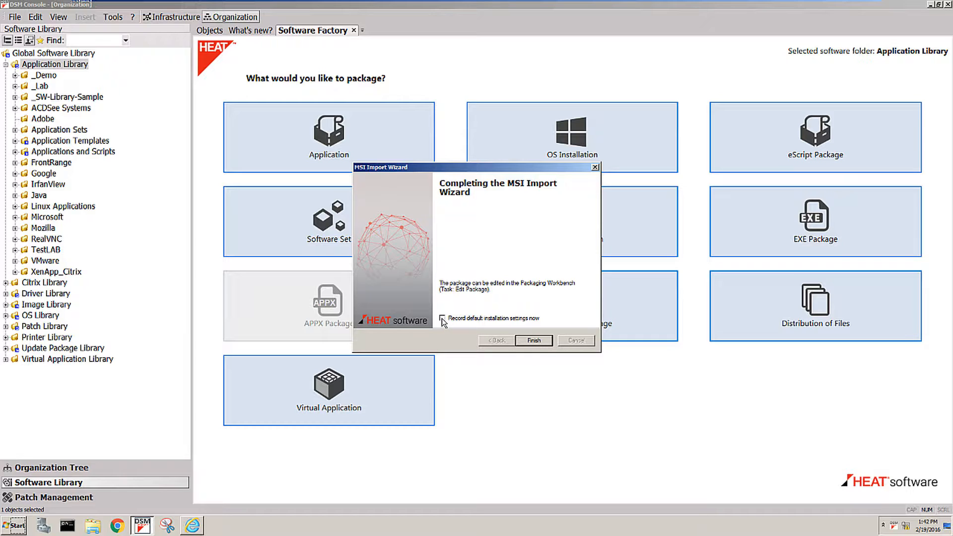
click(442, 317)
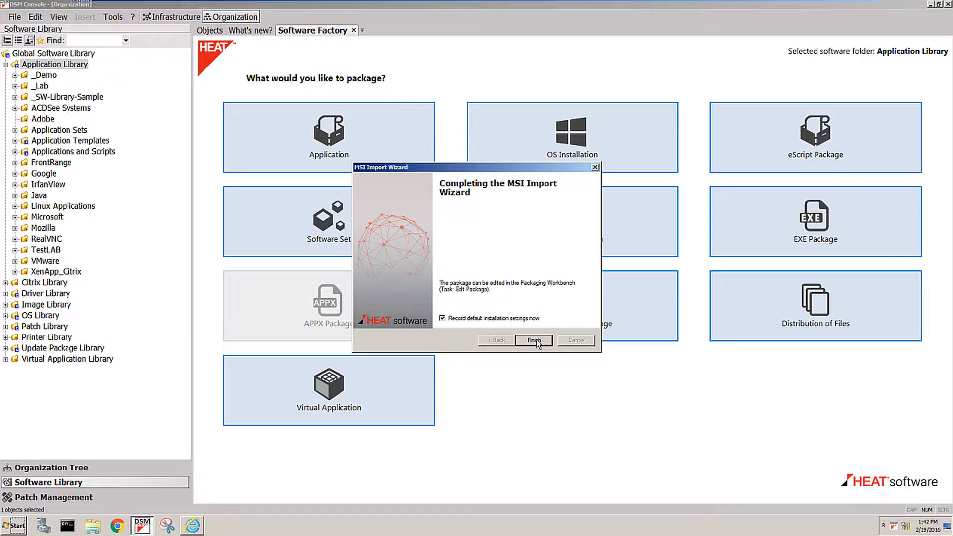
click(533, 340)
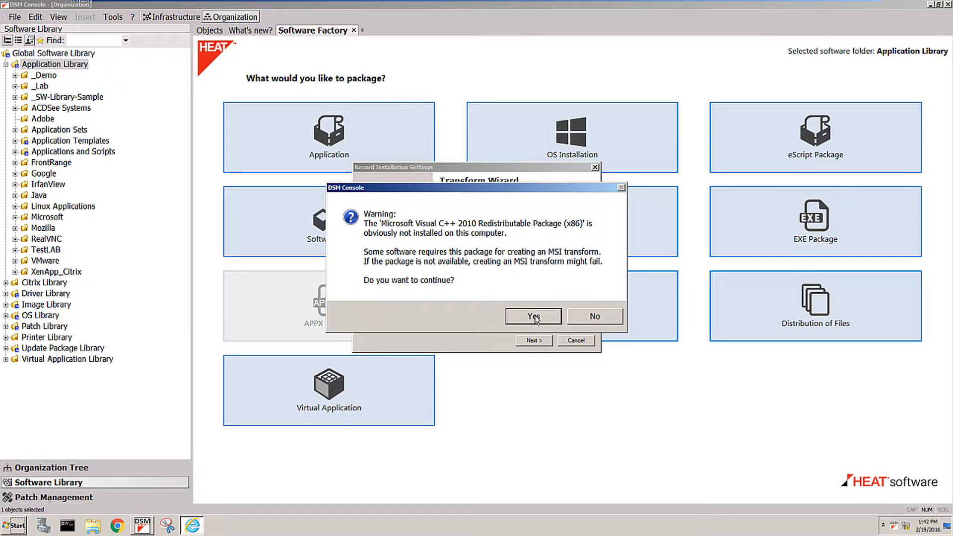
Step: Continue past the Visual C++ 2010 warning, Orca welcome page and licence agreement
click(532, 316)
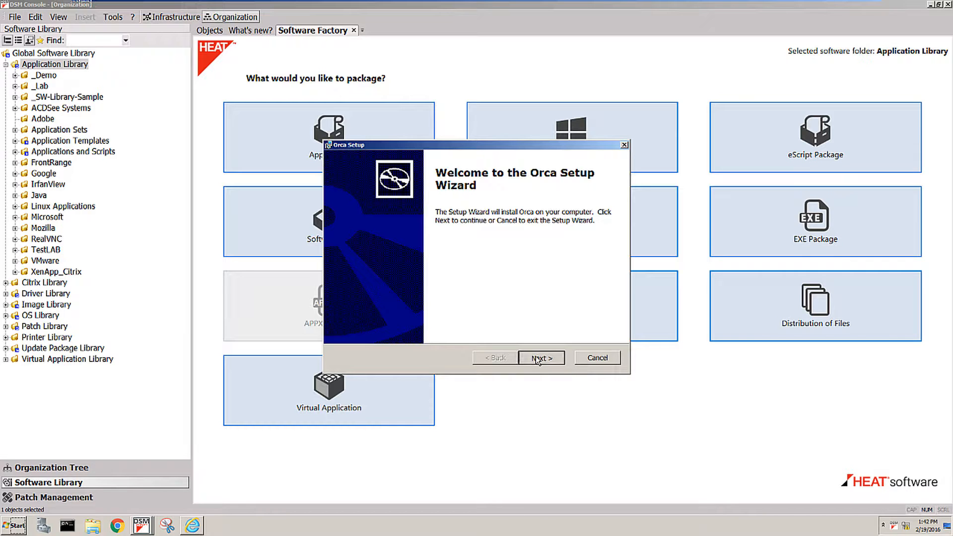
click(540, 357)
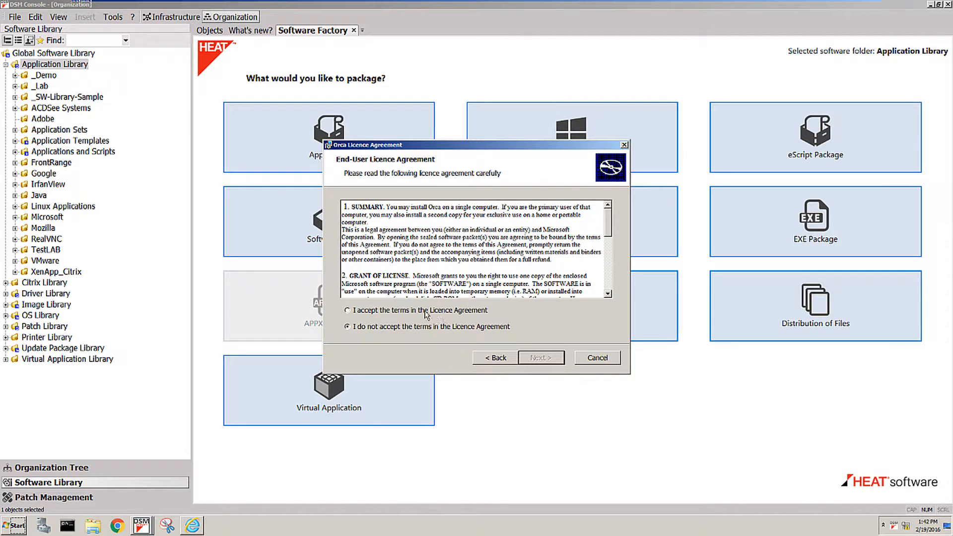
click(539, 358)
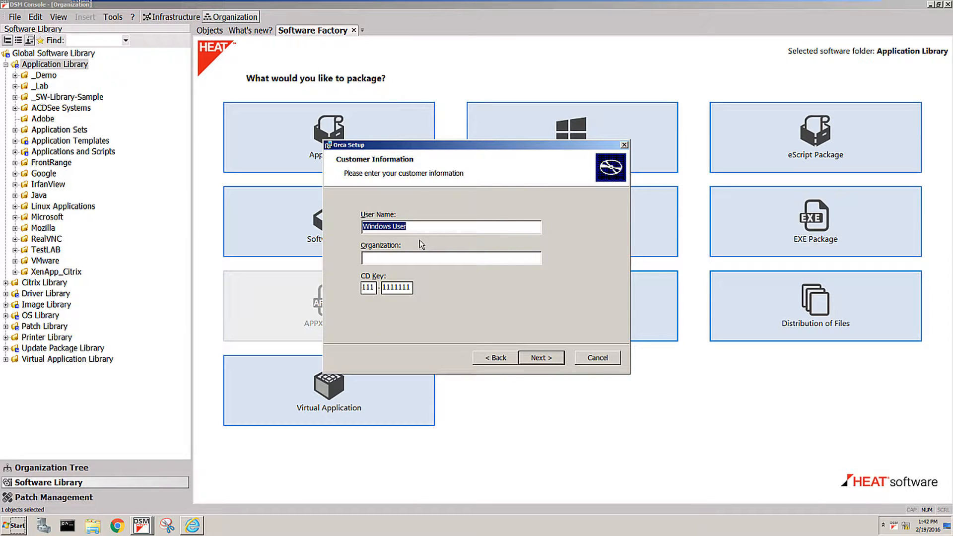
mouse_move(411, 243)
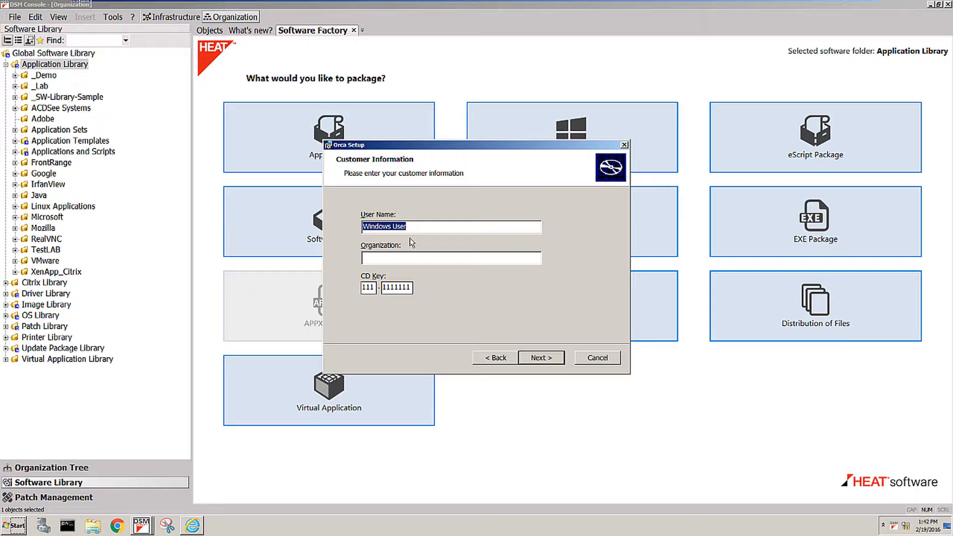
text(HEAT)
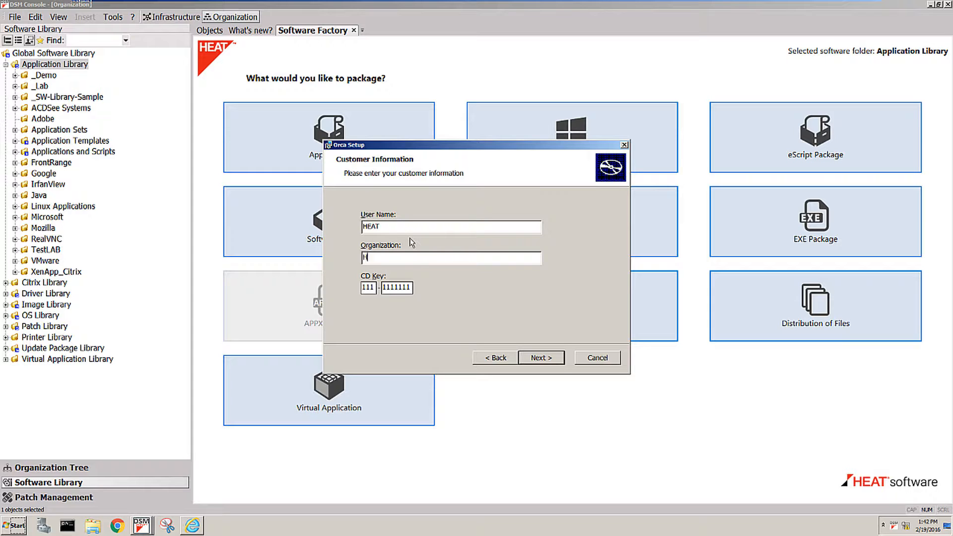
text(EAT)
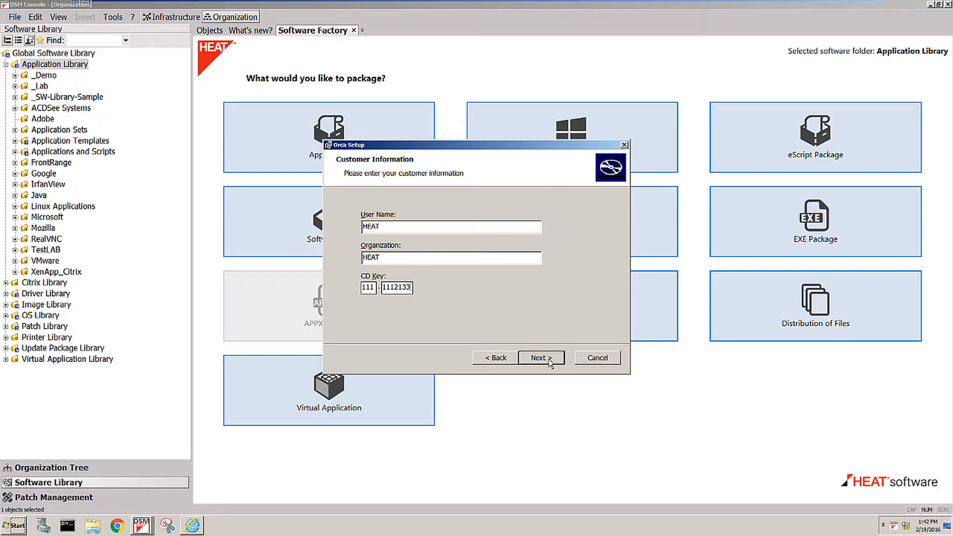
click(539, 358)
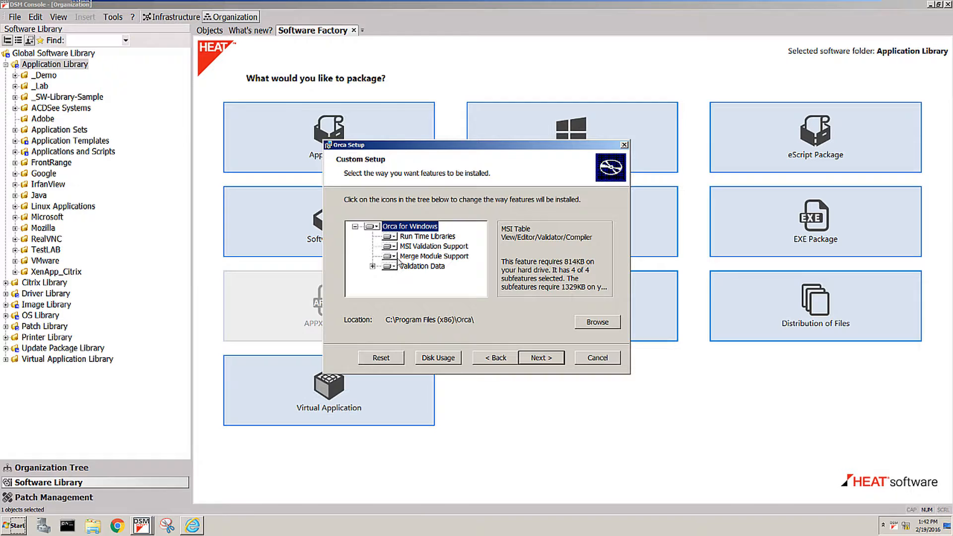
Step: Exclude Merge Module Support and Validation Data in Custom Setup, then finish Orca Setup
click(390, 256)
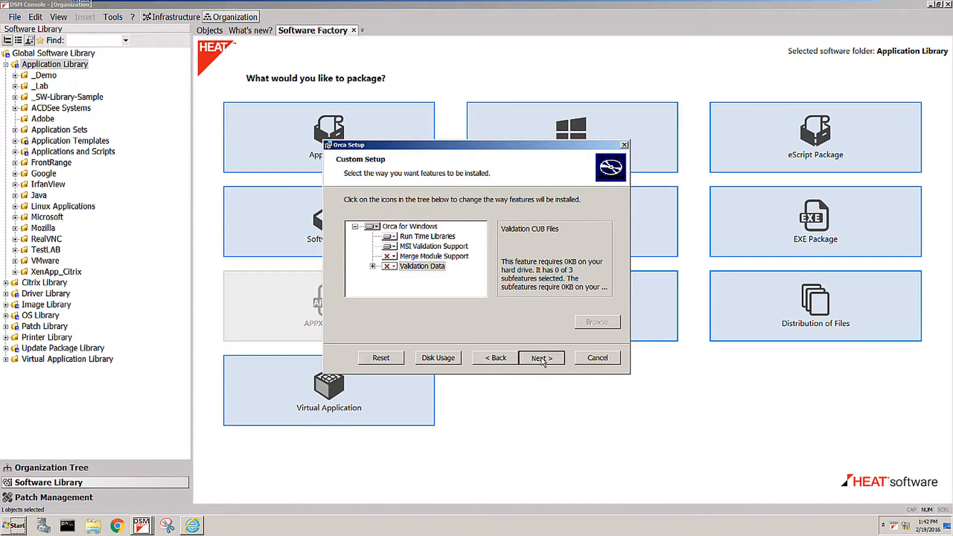
click(539, 358)
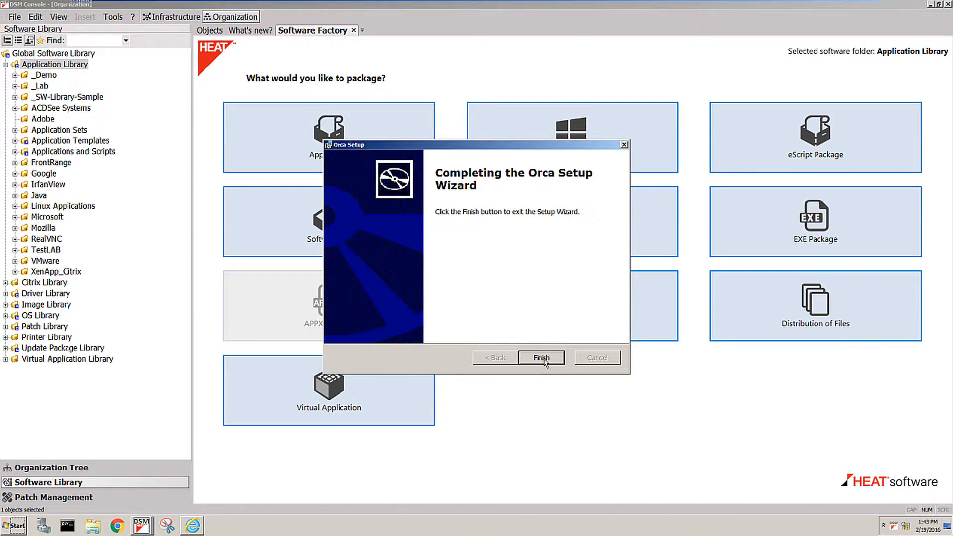
click(541, 358)
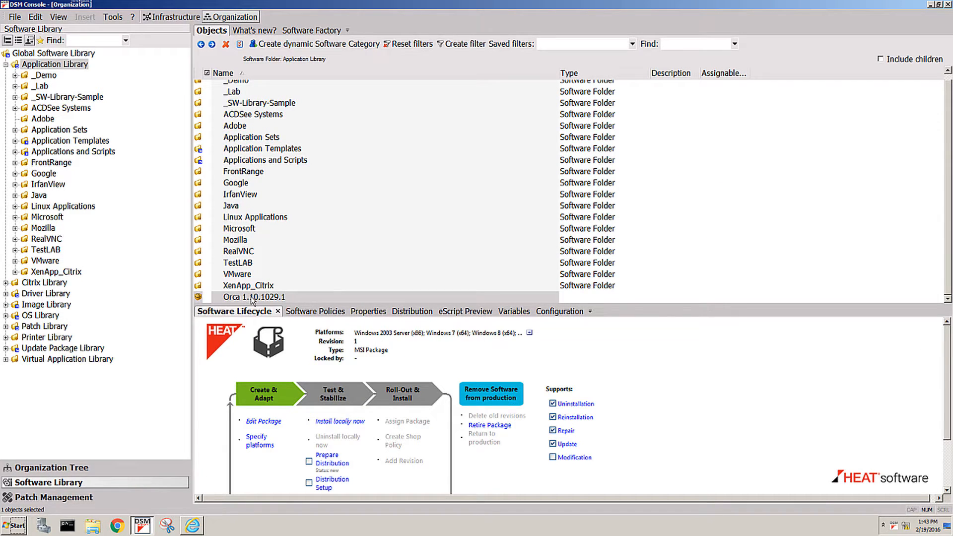
Step: Open the package's eScript MSIInstallProduct settings and edit the Orca.mst transform
double_click(254, 297)
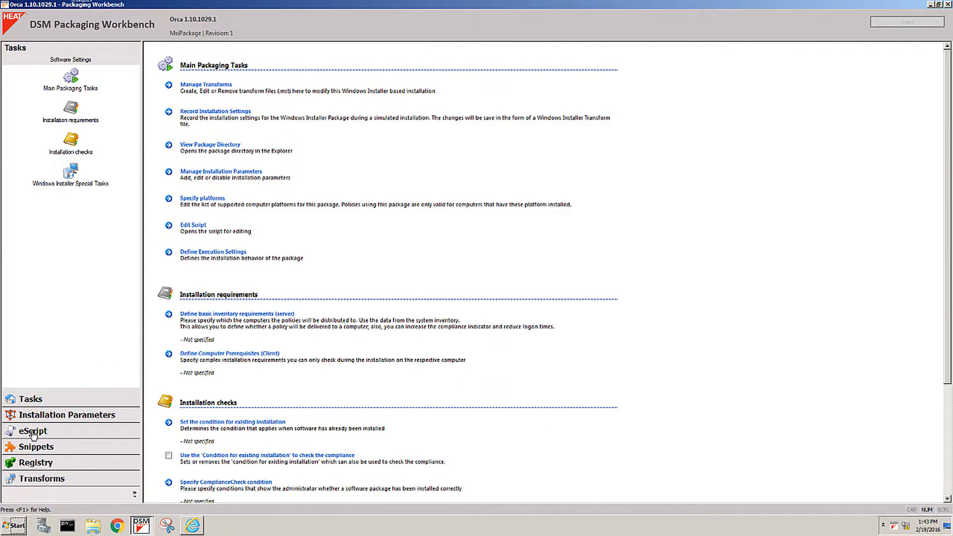
click(34, 431)
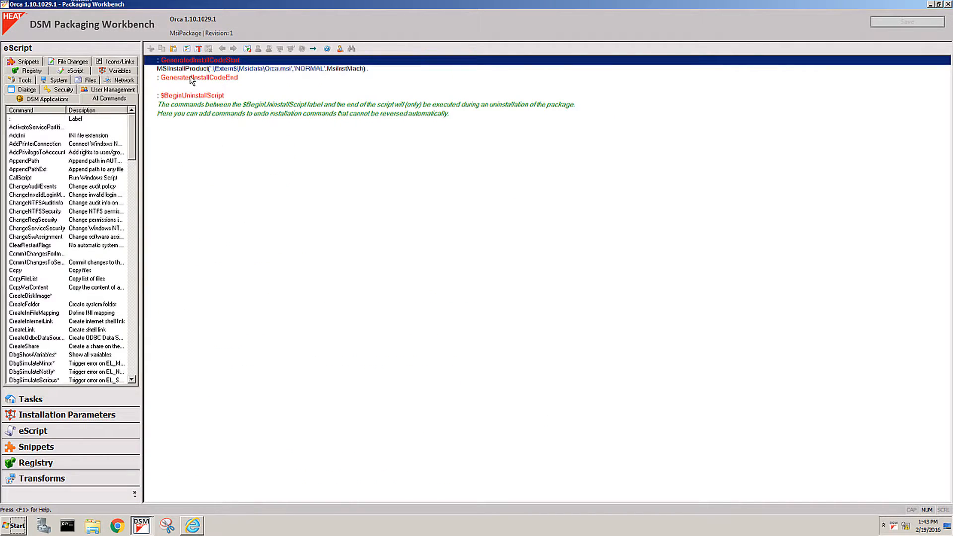
double_click(262, 68)
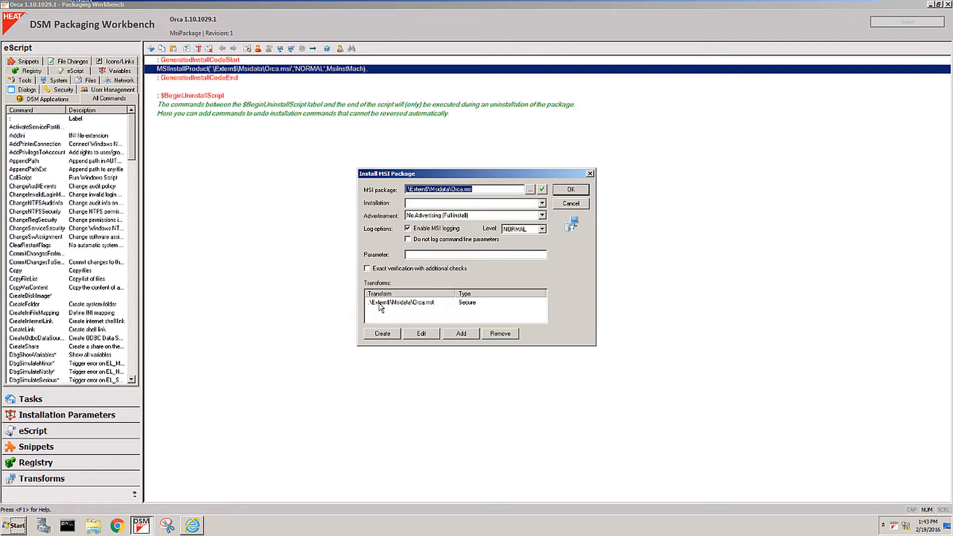
mouse_move(427, 306)
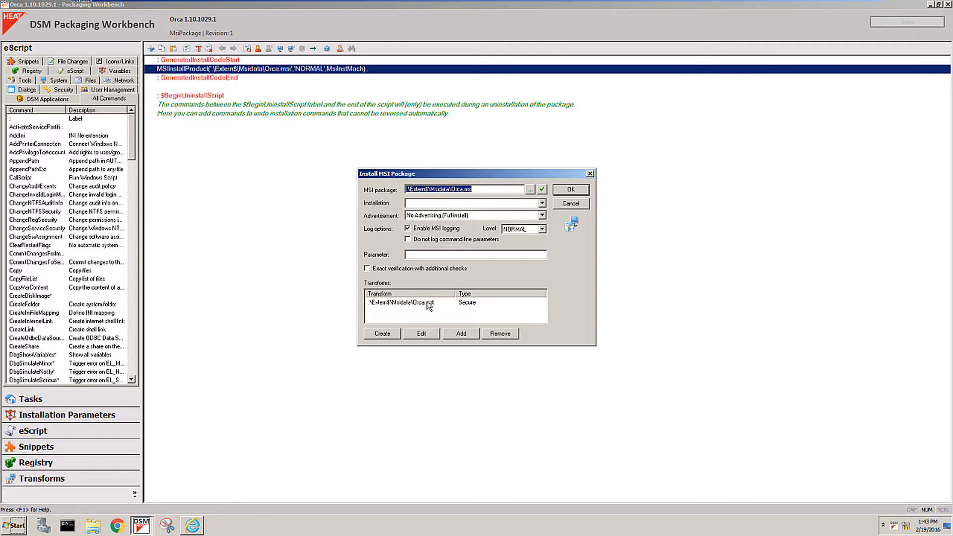
click(401, 302)
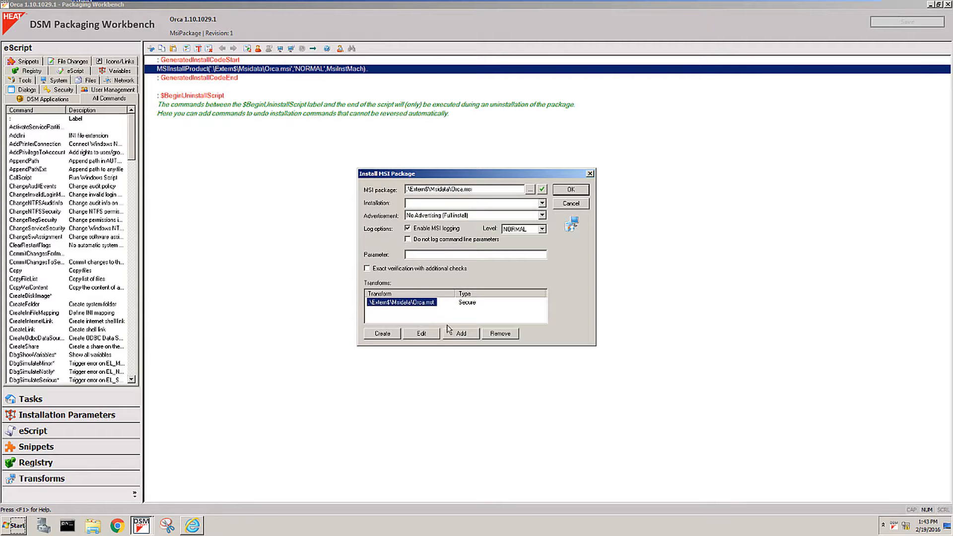
click(419, 333)
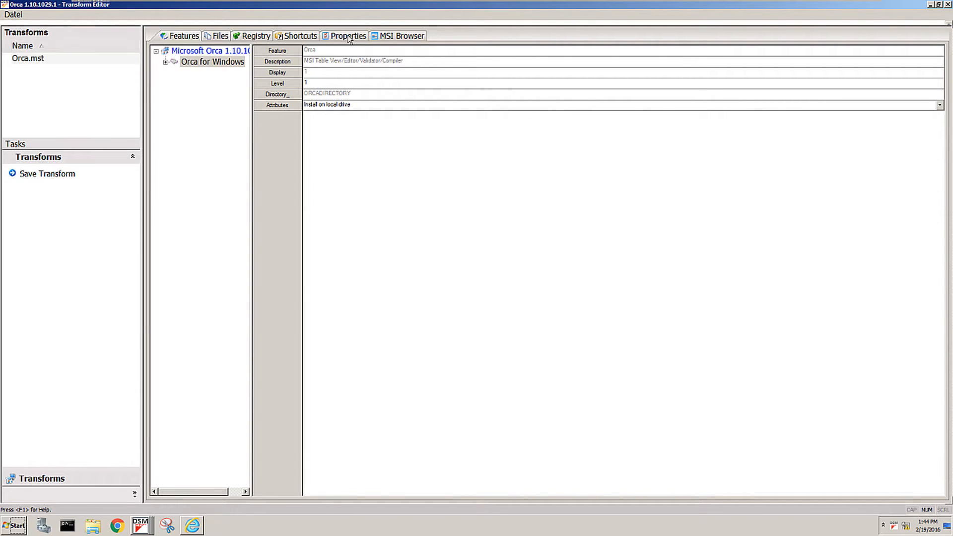
click(347, 35)
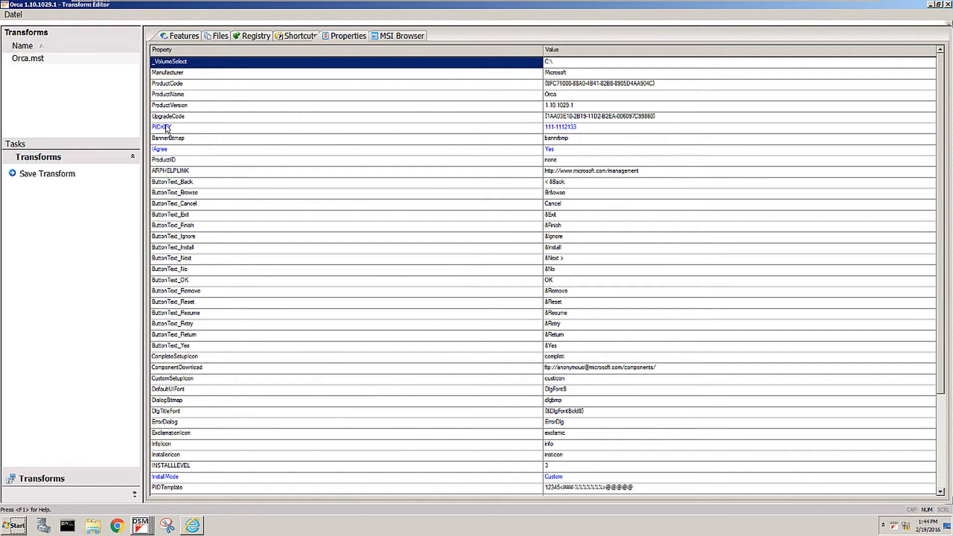
mouse_move(574, 133)
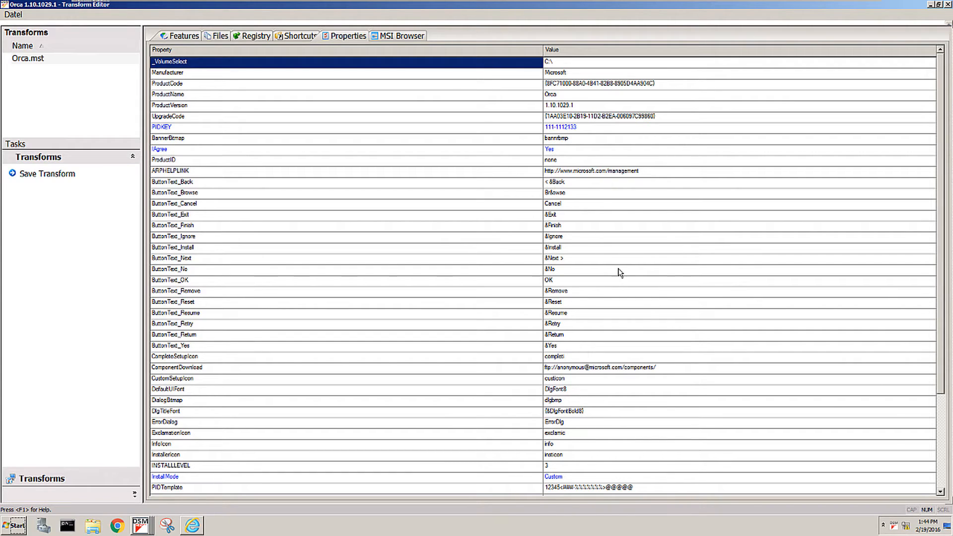
mouse_move(556, 338)
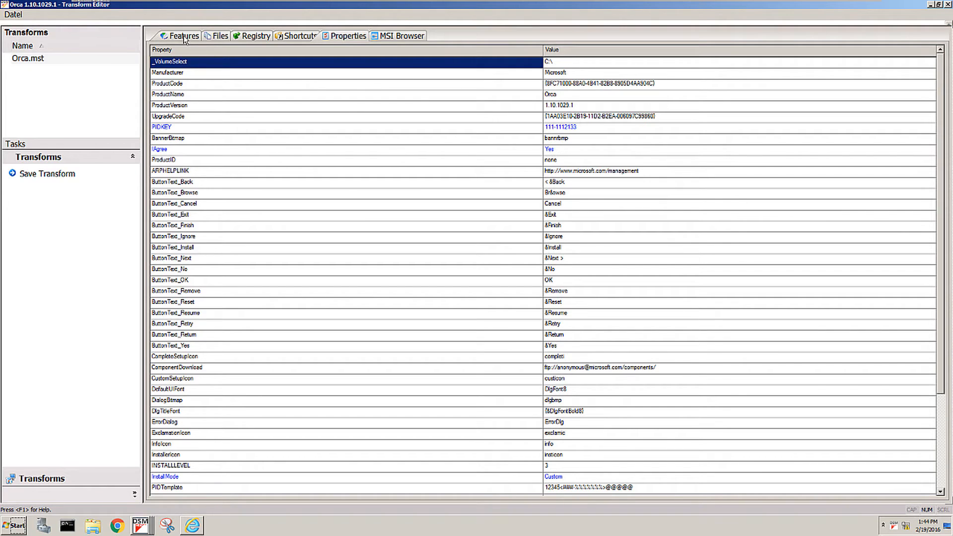
click(183, 35)
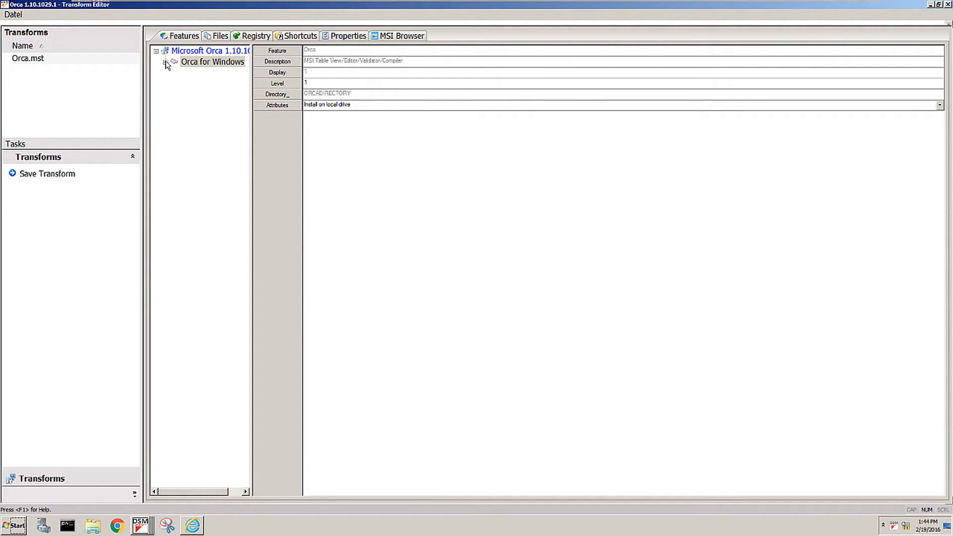
click(167, 62)
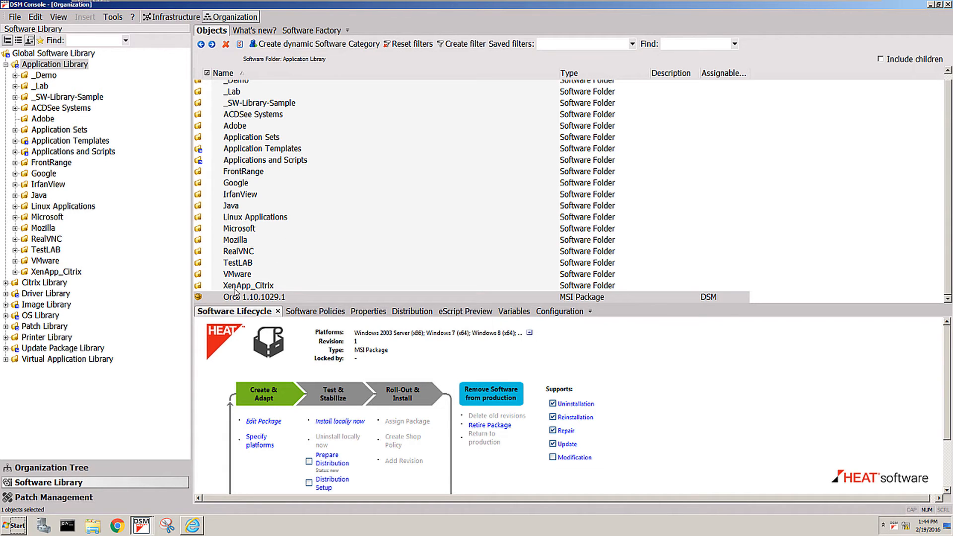
Step: Right-click the Orca 1.10.1029.1 row to show its actions, including Release Package
click(255, 297)
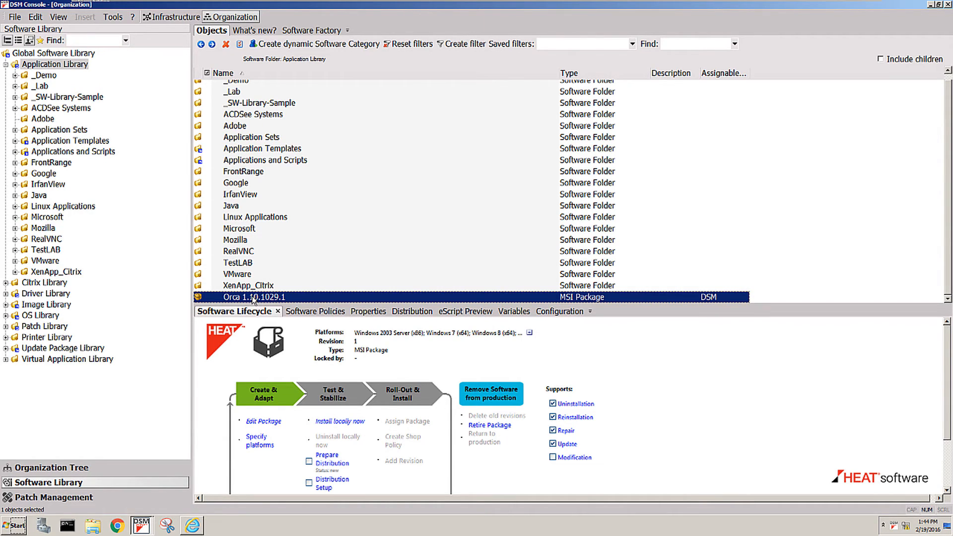
right_click(254, 297)
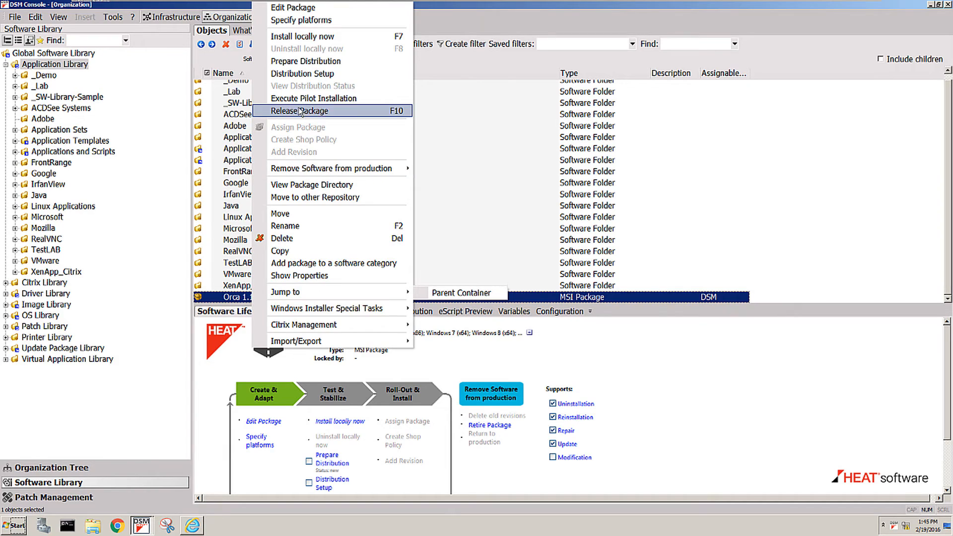